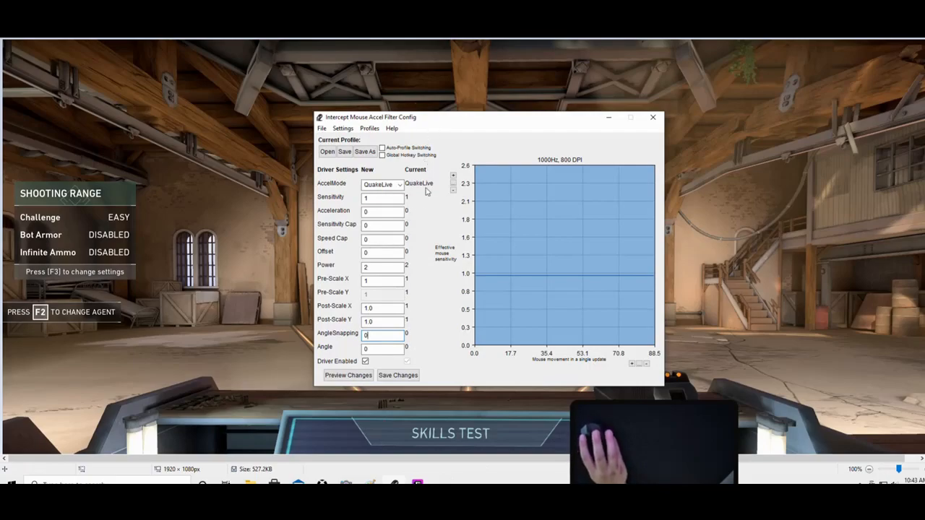
{"action": "mouse_move", "coordinate": [438, 281]}
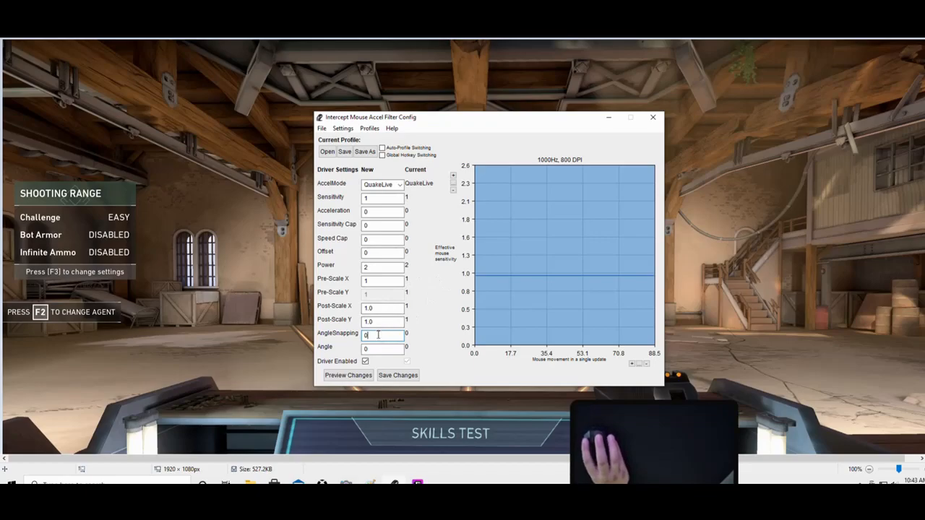
{"action": "mouse_move", "coordinate": [379, 333]}
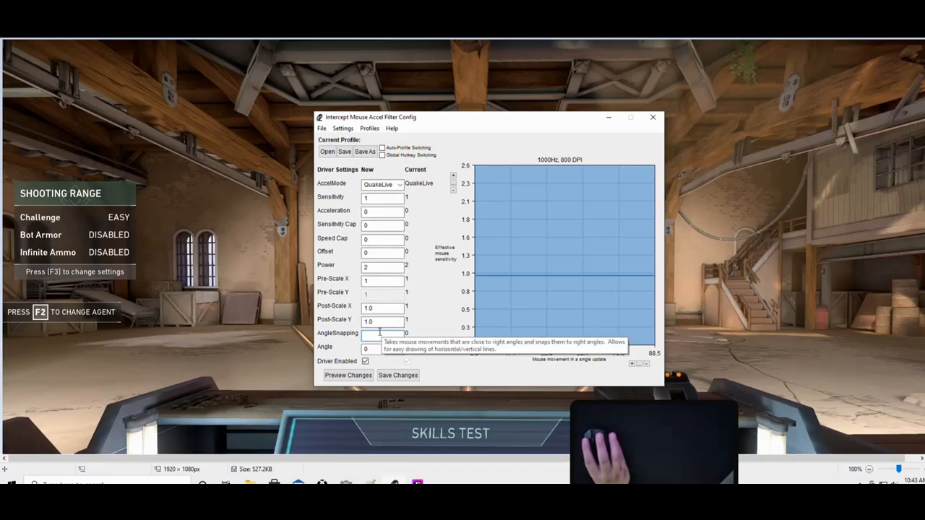
Enter 10 then 0 in AngleSnapping and save the driver settings to settings.txt.
{"action": "type", "text": "10"}
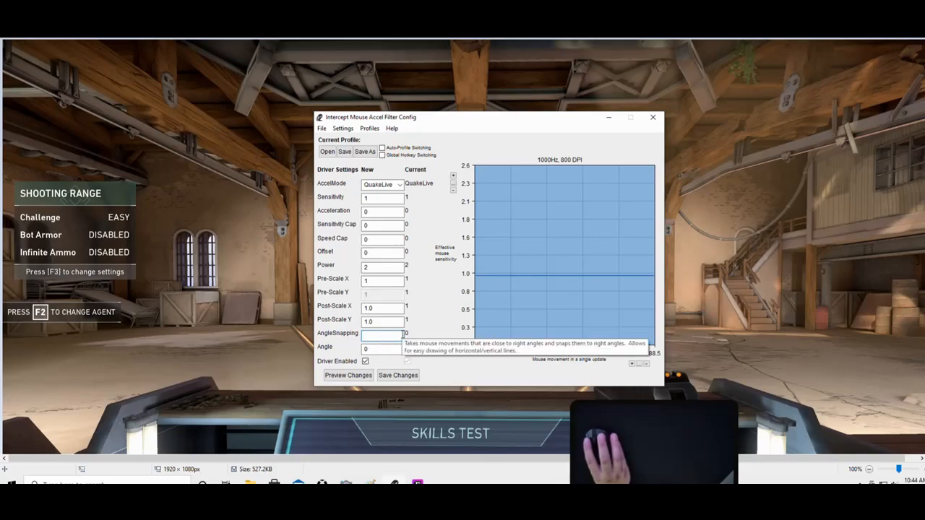
{"action": "type", "text": "0"}
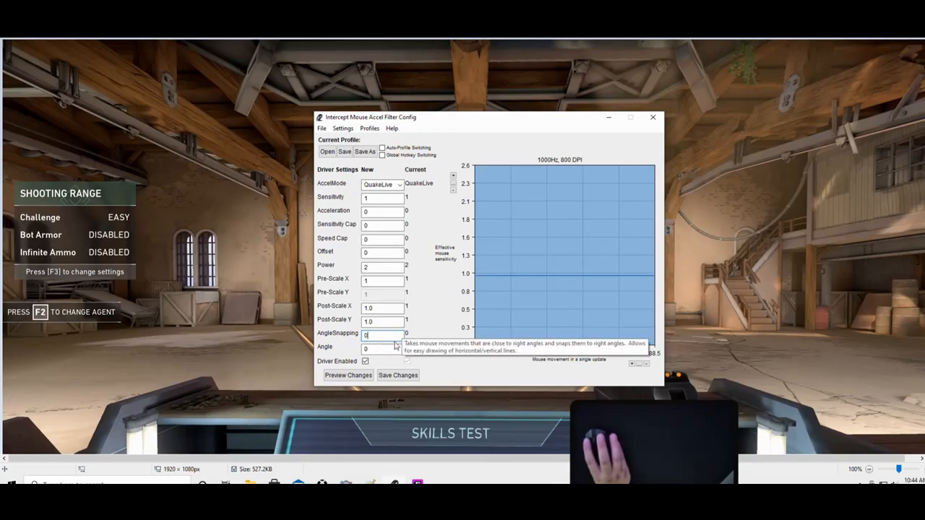
{"action": "left_click", "coordinate": [398, 375]}
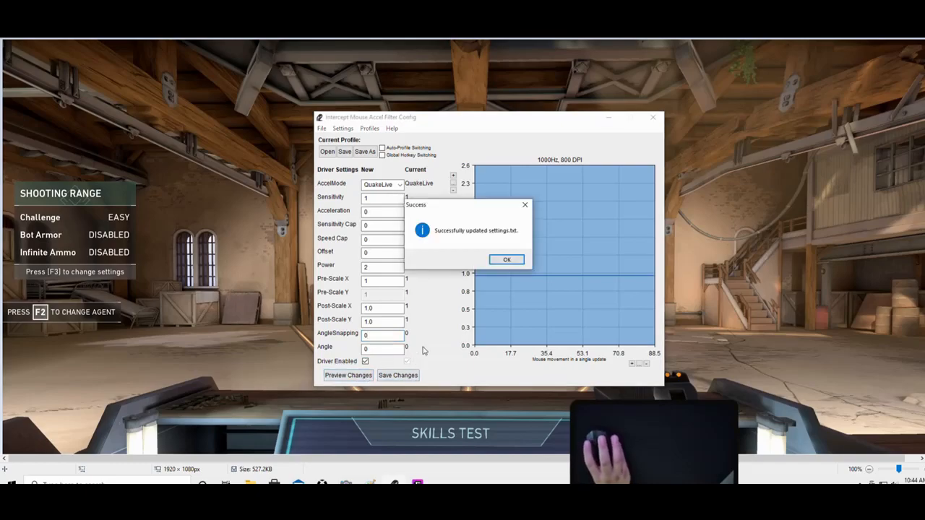
{"action": "left_click", "coordinate": [506, 259]}
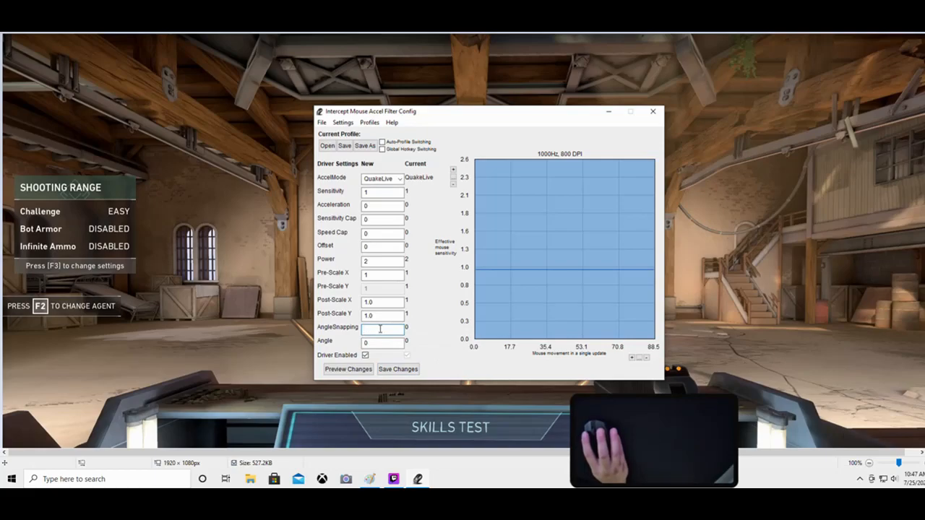
Set AngleSnapping to 10 and save, confirming the Success message.
{"action": "type", "text": "10"}
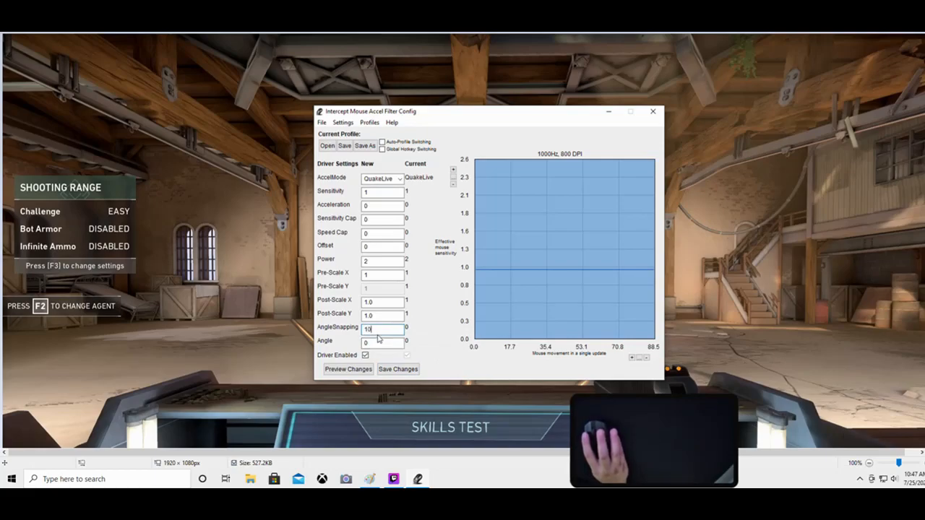
{"action": "left_click", "coordinate": [397, 369]}
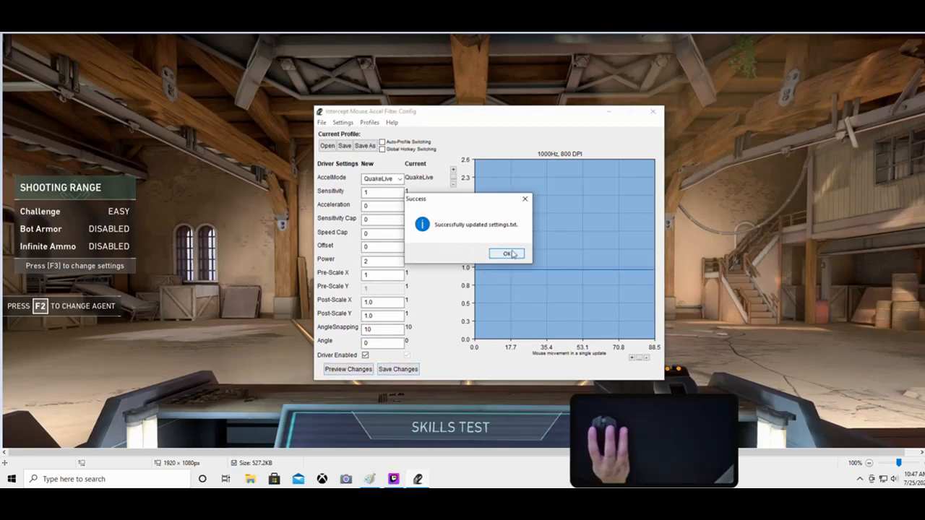
{"action": "left_click", "coordinate": [507, 254]}
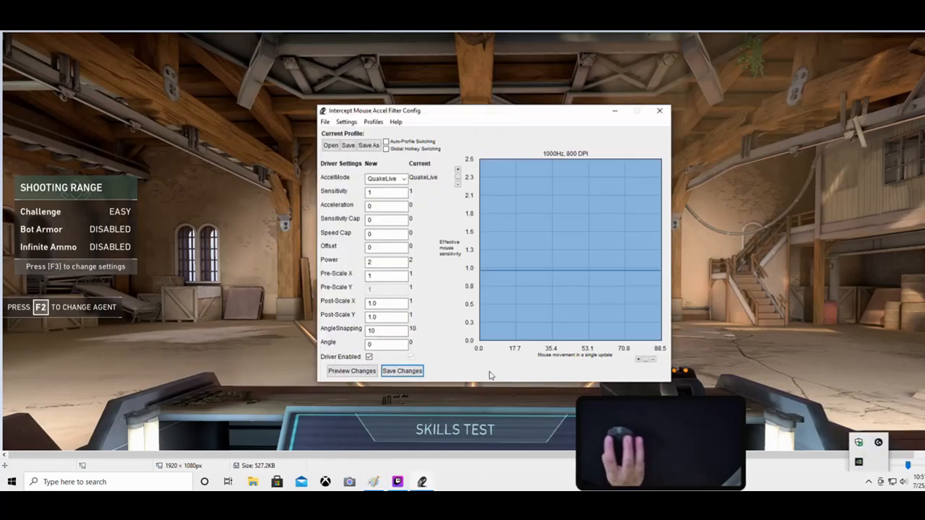
Save the driver settings again with angle snapping still at 10.
{"action": "left_click", "coordinate": [385, 330]}
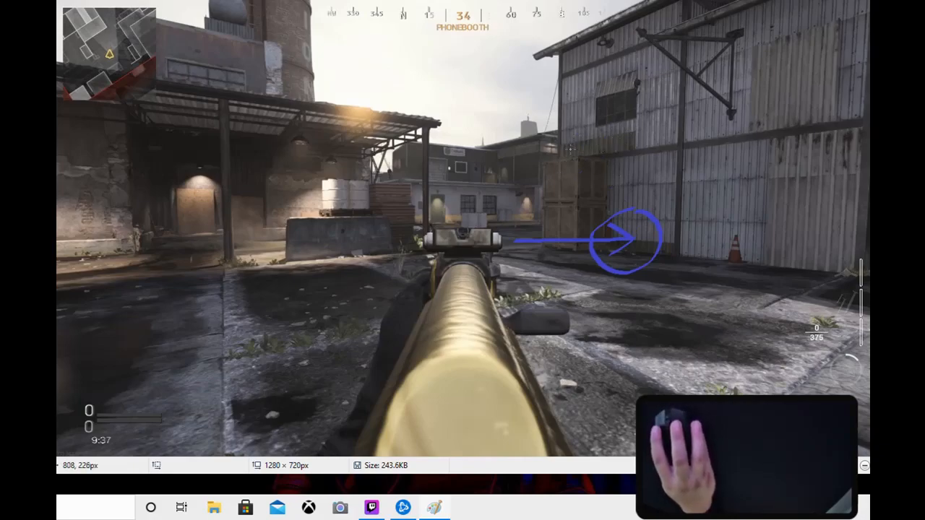
{"action": "mouse_move", "coordinate": [571, 141]}
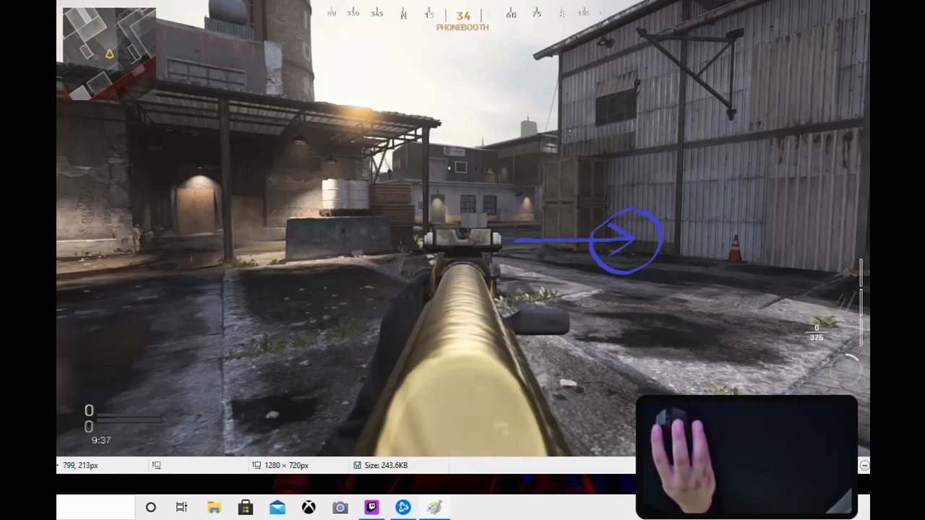
{"action": "mouse_move", "coordinate": [614, 245]}
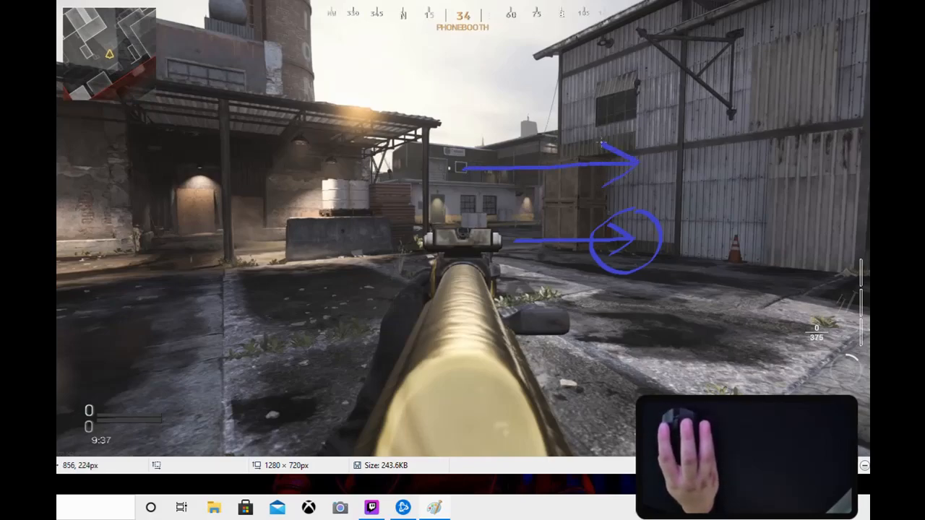
Draw a short blue horizontal line above the crates with the brush.
{"action": "left_click_drag", "start_coordinate": [629, 166], "coordinate": [643, 166]}
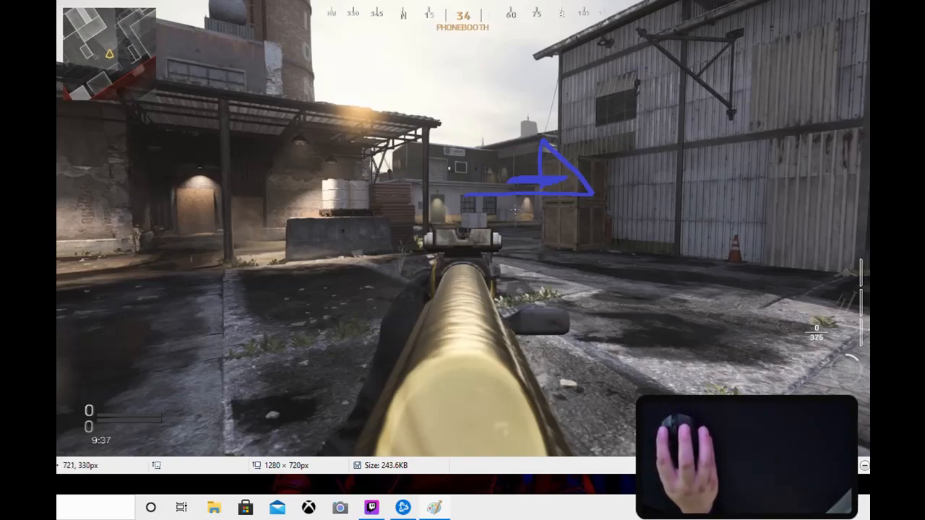
Hand-write a blue vertical stroke for the angle value below the triangle sketch.
{"action": "left_click_drag", "start_coordinate": [514, 206], "coordinate": [515, 260]}
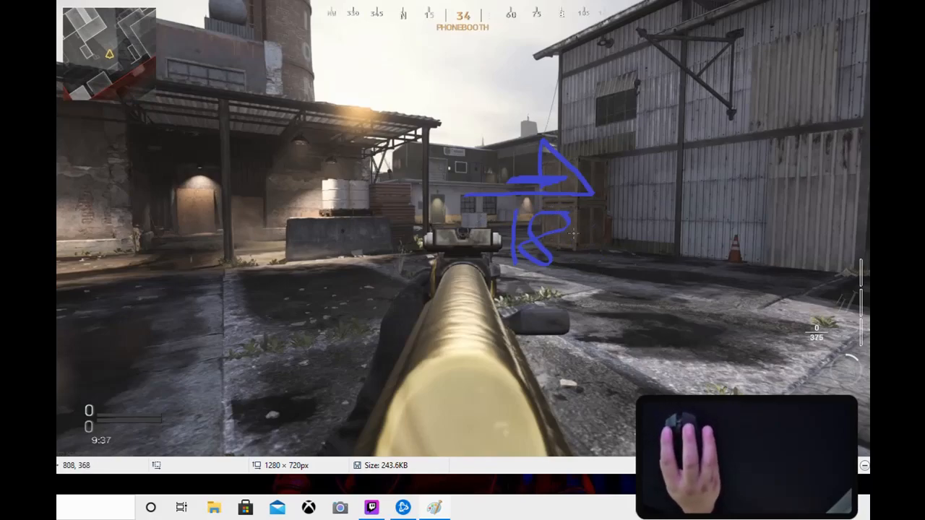
{"action": "mouse_move", "coordinate": [542, 241]}
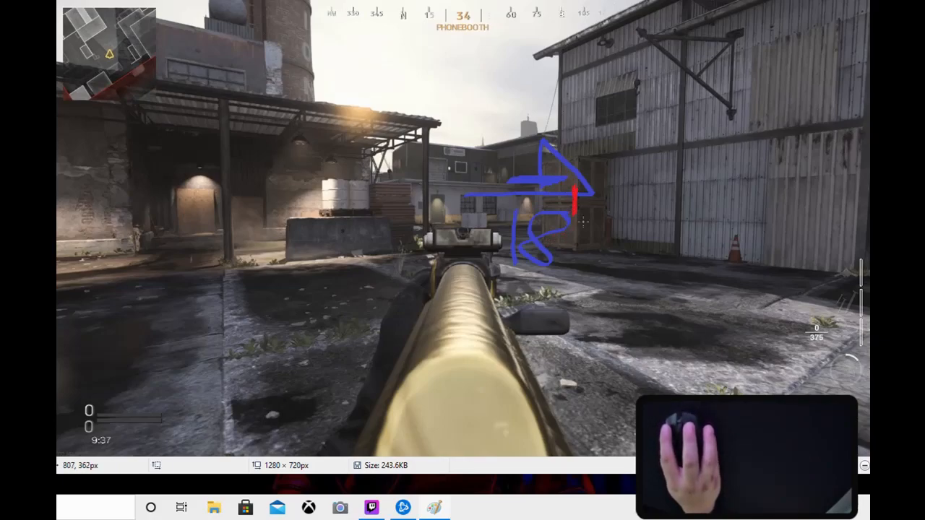
{"action": "mouse_move", "coordinate": [583, 221]}
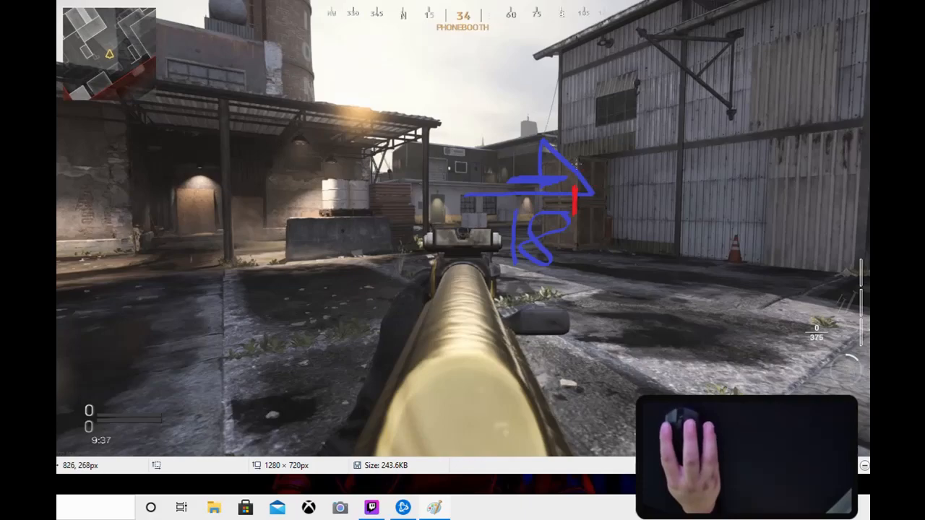
{"action": "mouse_move", "coordinate": [597, 169]}
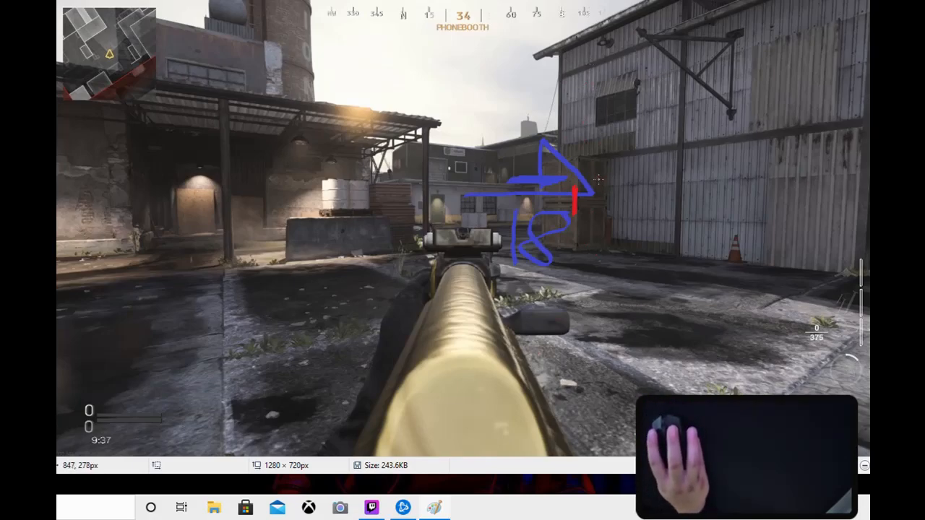
{"action": "mouse_move", "coordinate": [636, 170]}
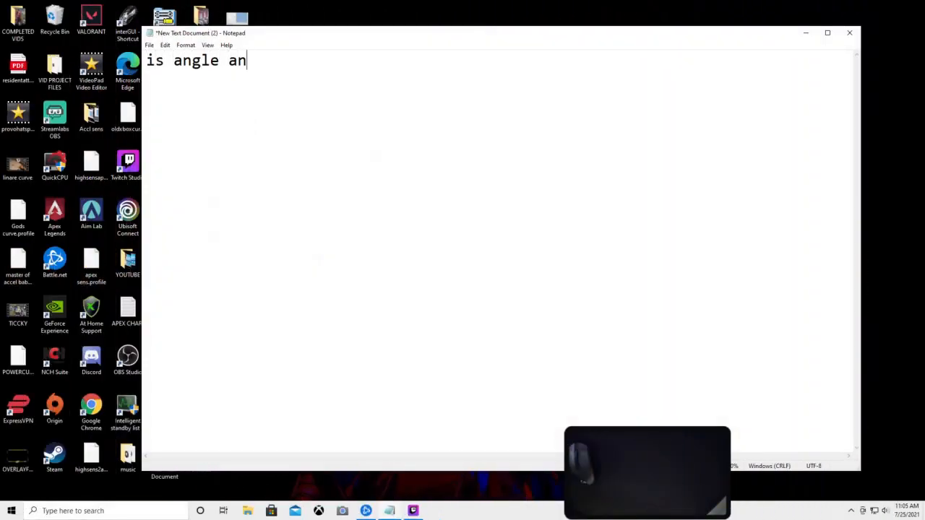
Write that angle snapping is bad: 'yes? but also no in some cases.'.
{"action": "type", "text": "snapping bad???"}
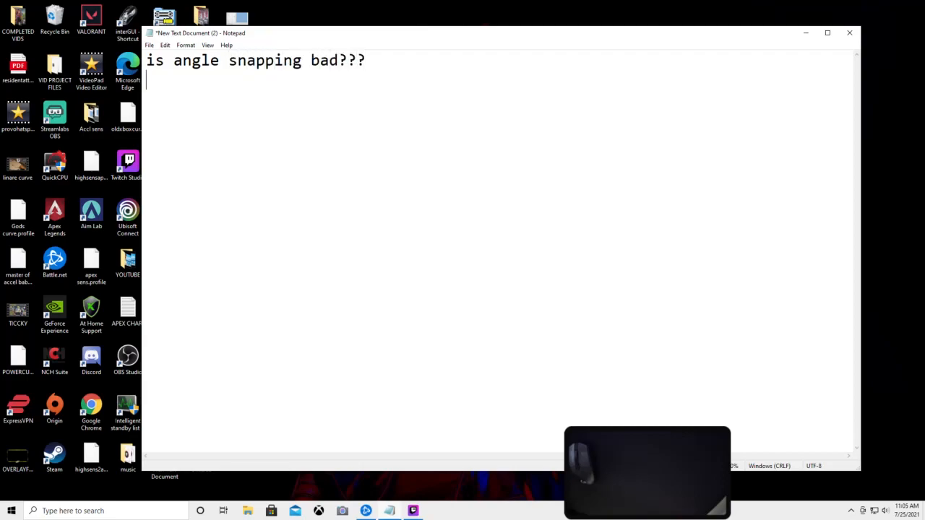
{"action": "type", "text": "ye"}
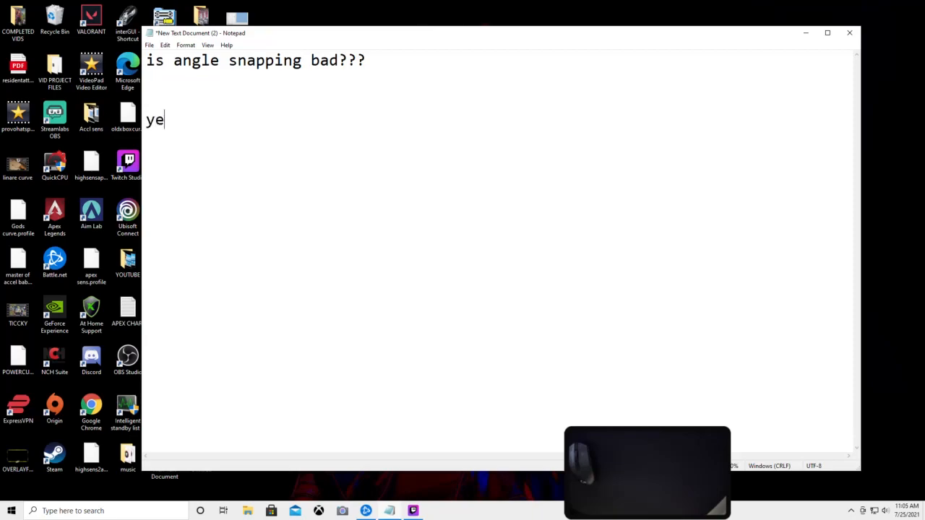
{"action": "type", "text": "s?"}
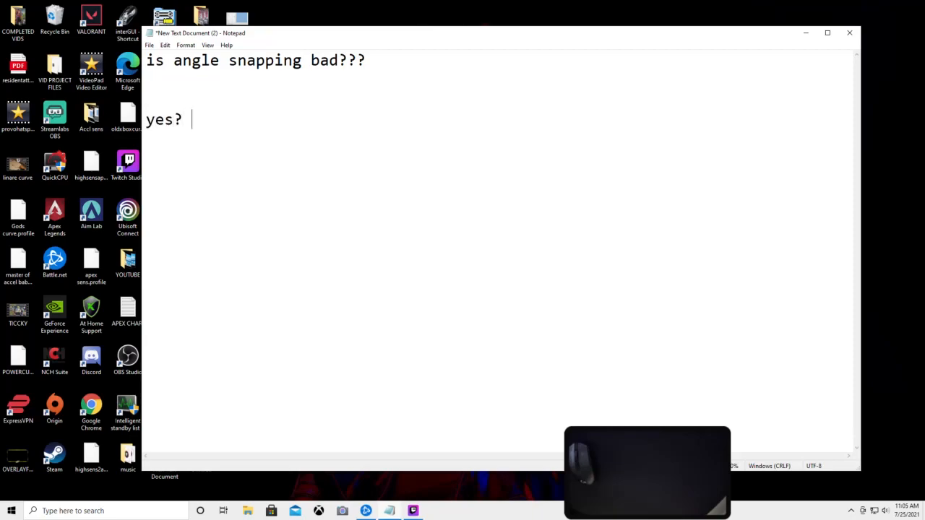
{"action": "type", "text": "but also no in so"}
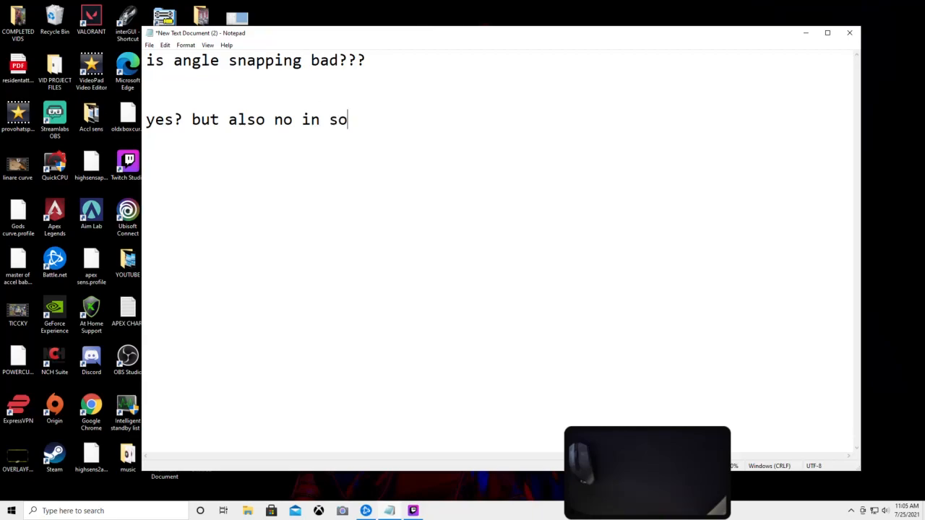
{"action": "type", "text": "me cases"}
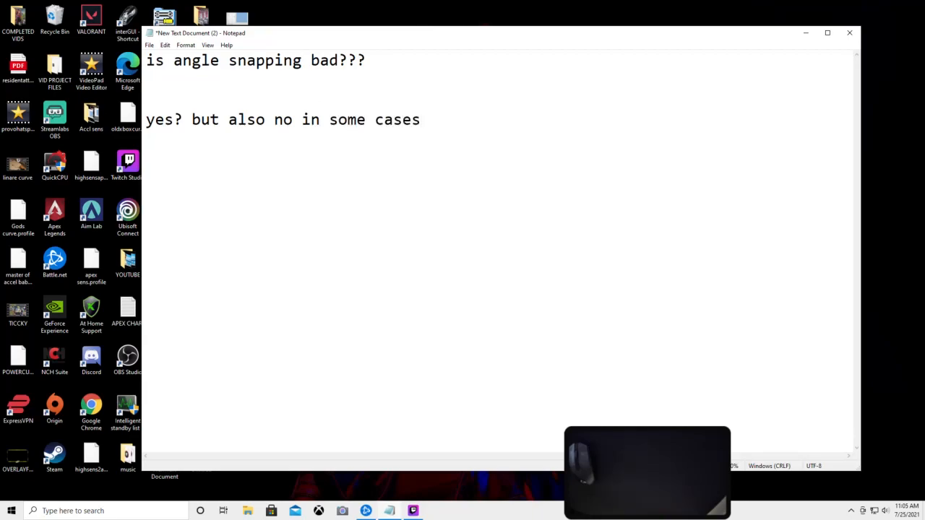
{"action": "type", "text": "."}
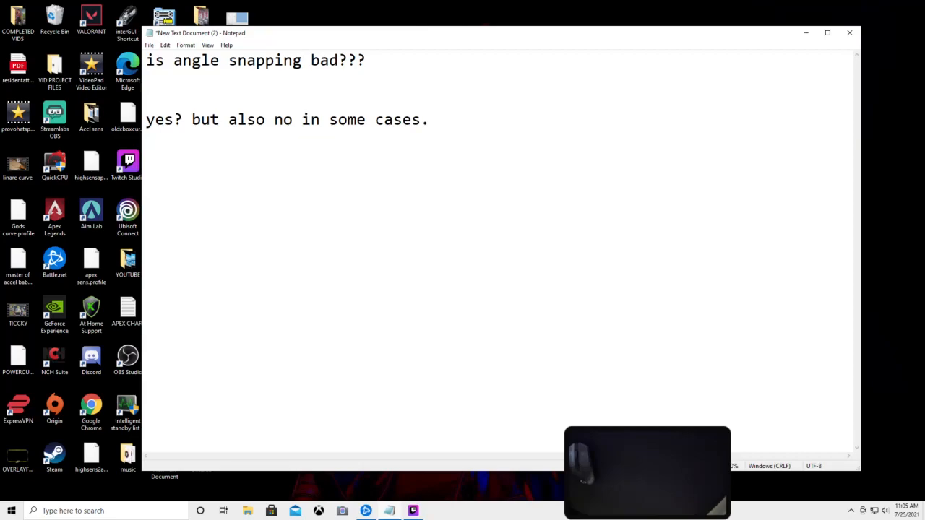
Write the Q&A 'do pros use it' answered 'no'.
{"action": "type", "text": "do"}
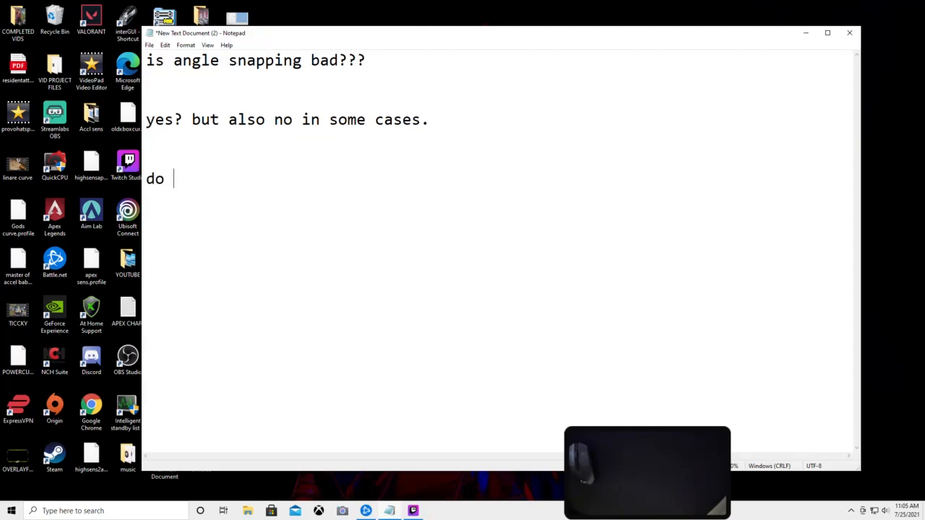
{"action": "type", "text": "pro"}
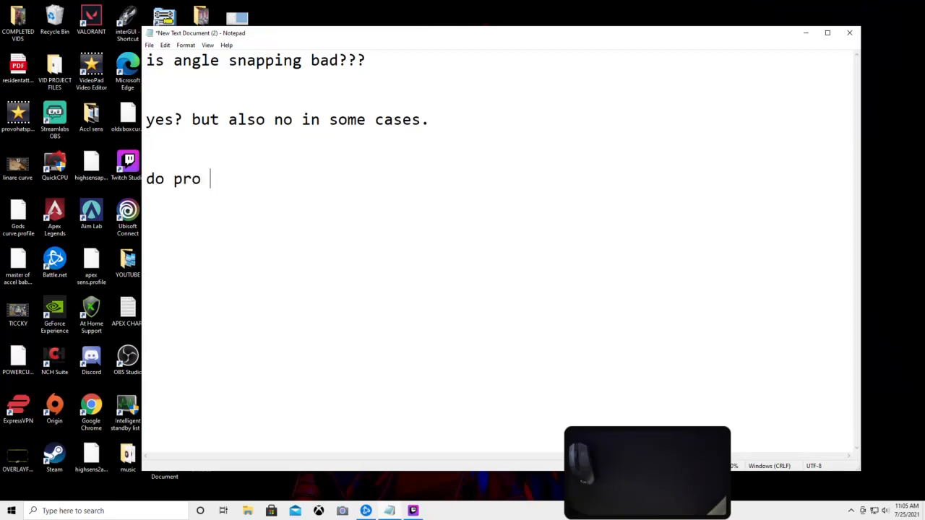
{"action": "type", "text": "s use i"}
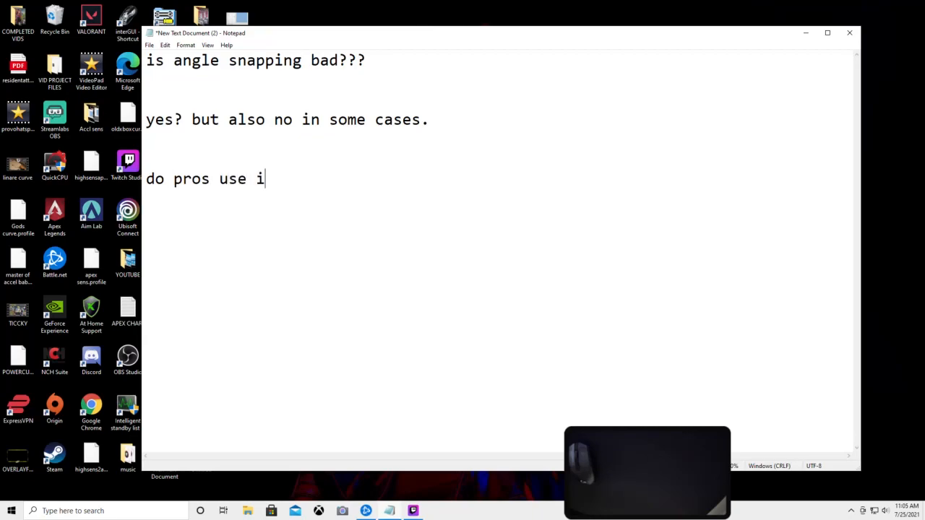
{"action": "type", "text": "t no."}
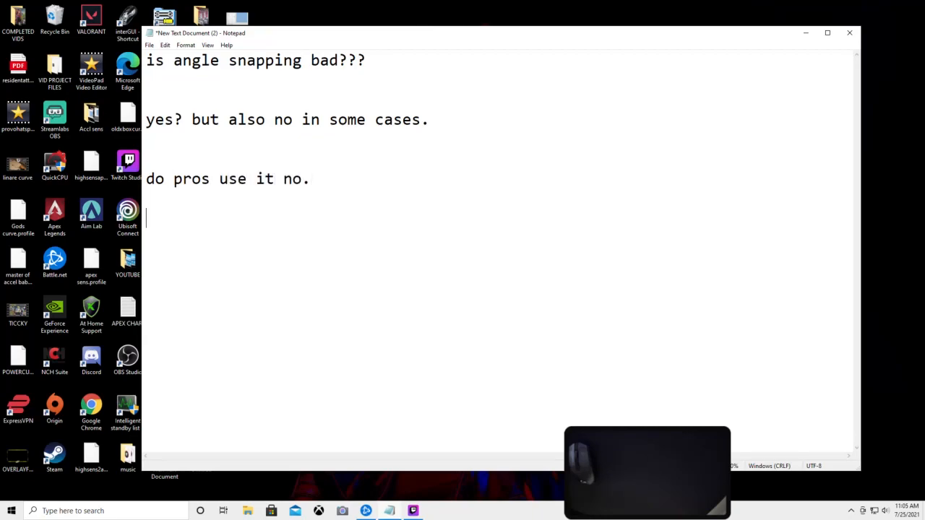
Write 'is it fun and should you mess around with' and end with ': )))))'.
{"action": "type", "text": "is it"}
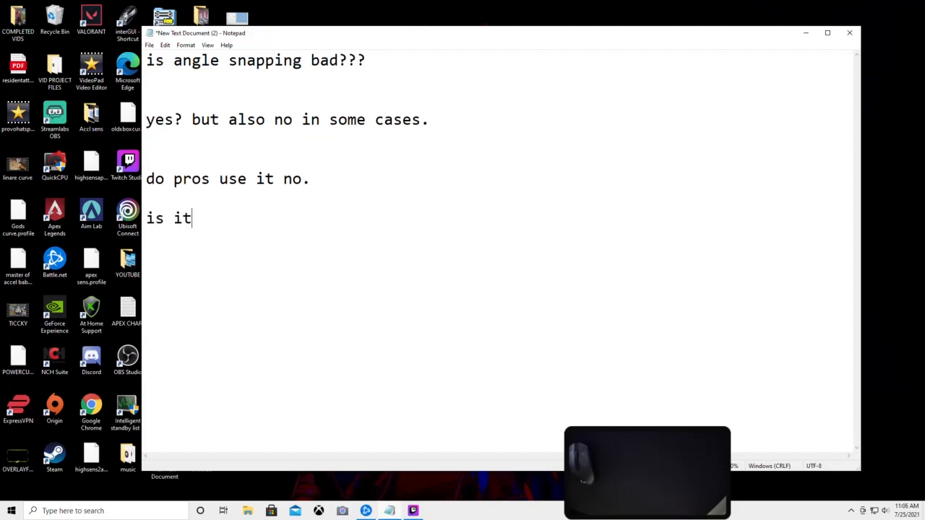
{"action": "type", "text": "fun and s"}
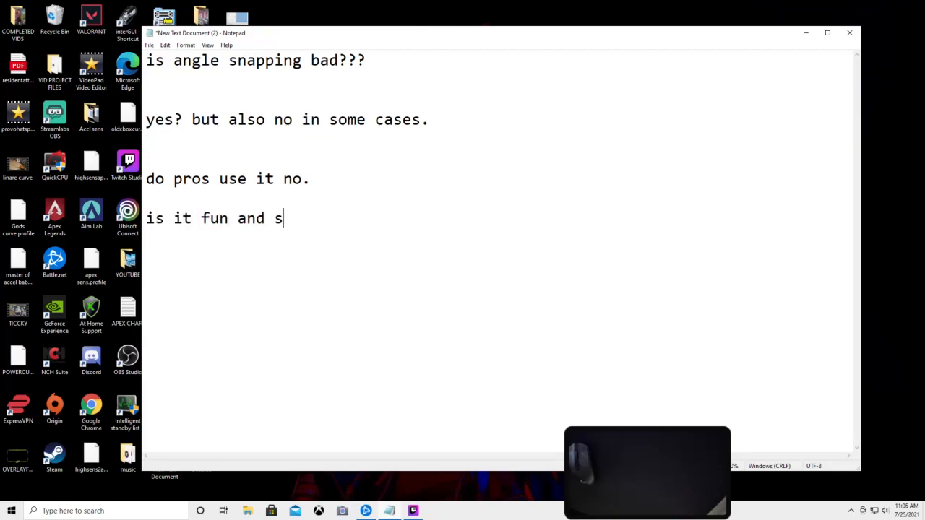
{"action": "type", "text": "hould you me"}
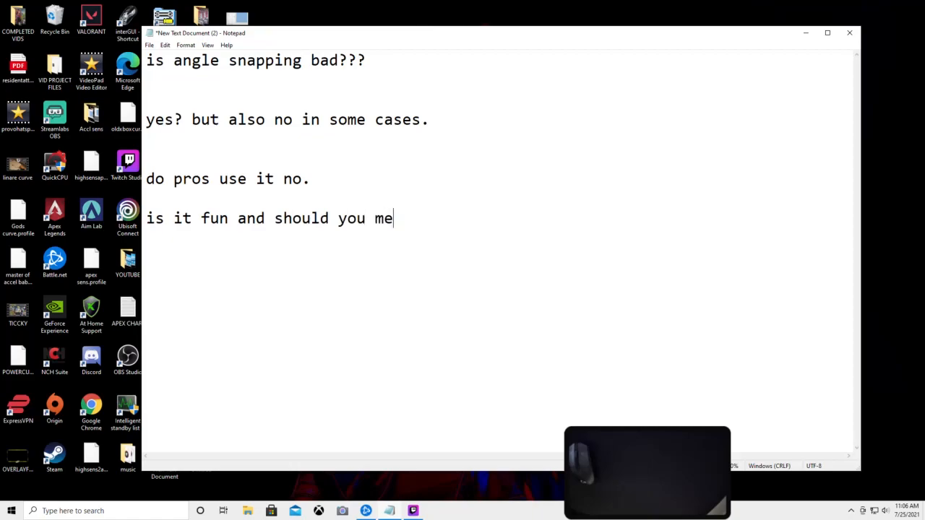
{"action": "type", "text": "ss around with it?"}
{"action": "left_click", "coordinate": [289, 258]}
{"action": "type", "text": "yes"}
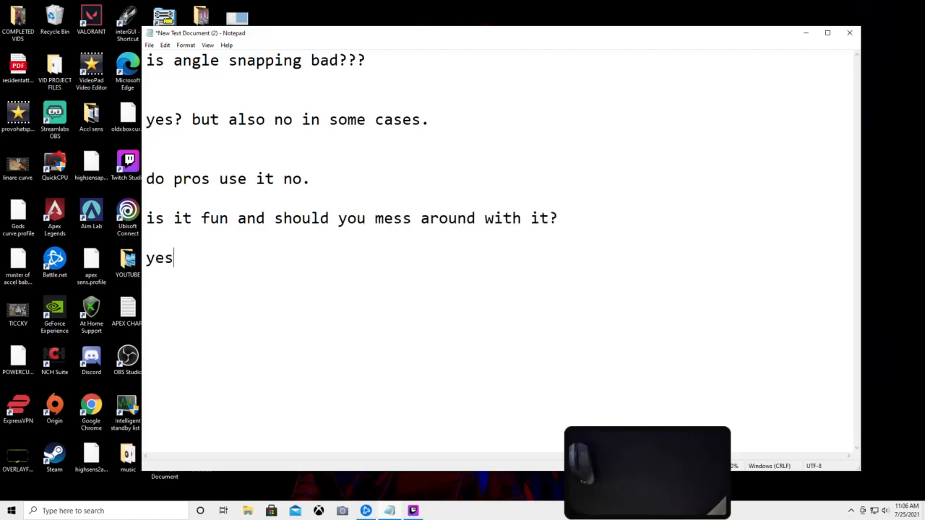
{"action": "type", "text": ": )))"}
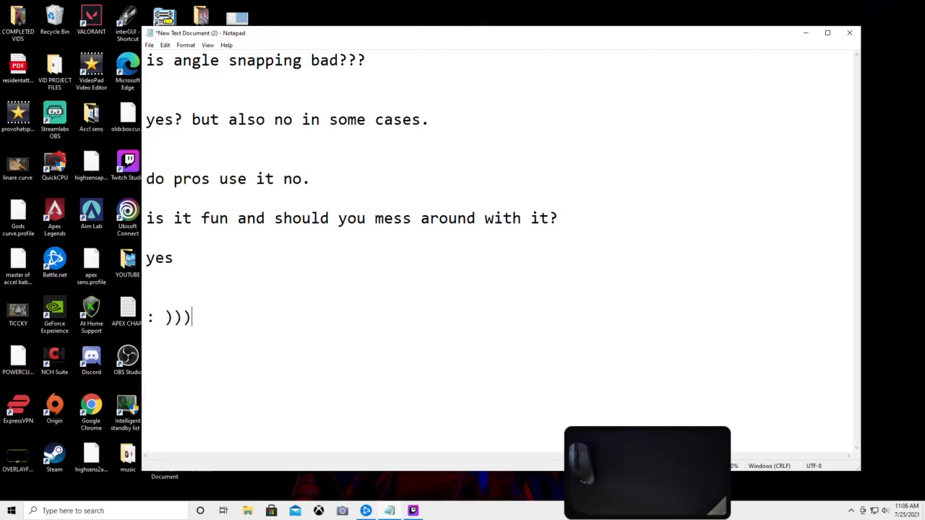
{"action": "type", "text": ")"}
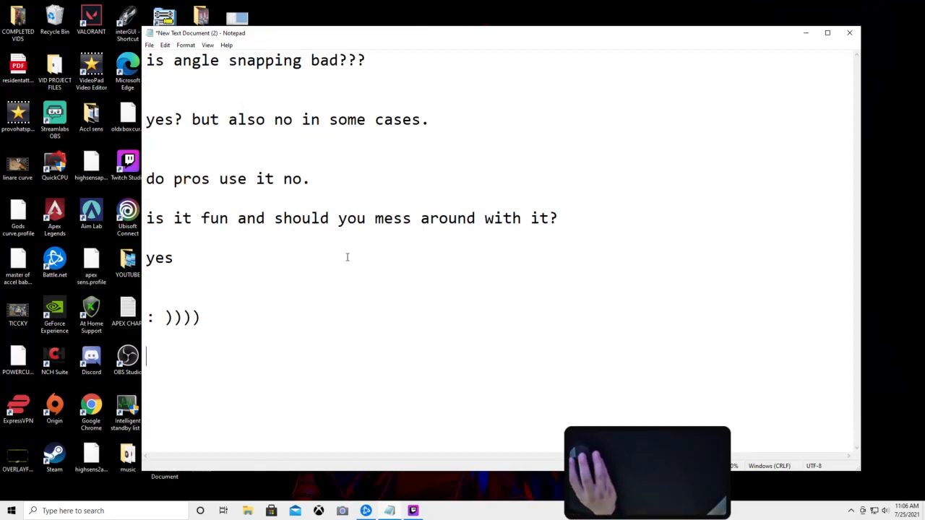
{"action": "mouse_move", "coordinate": [251, 303]}
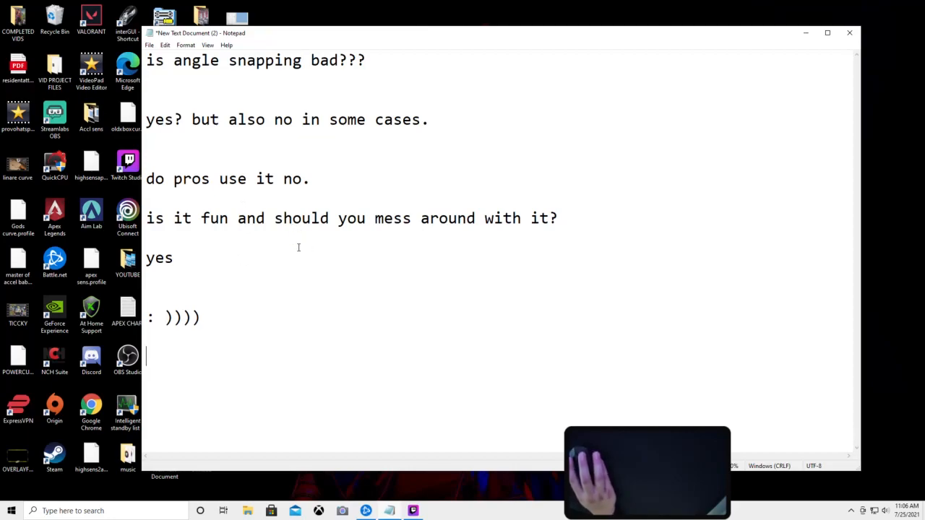
{"action": "mouse_move", "coordinate": [248, 345]}
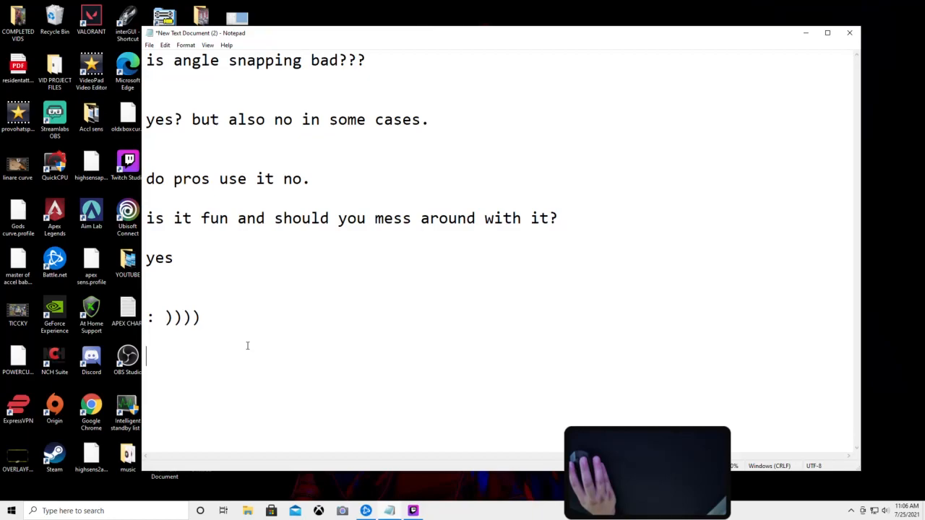
{"action": "mouse_move", "coordinate": [233, 341]}
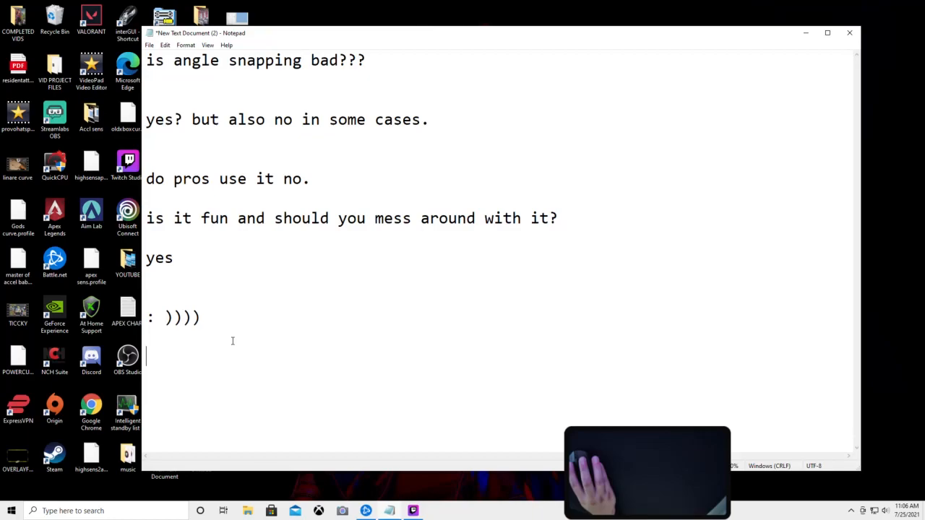
{"action": "mouse_move", "coordinate": [432, 375]}
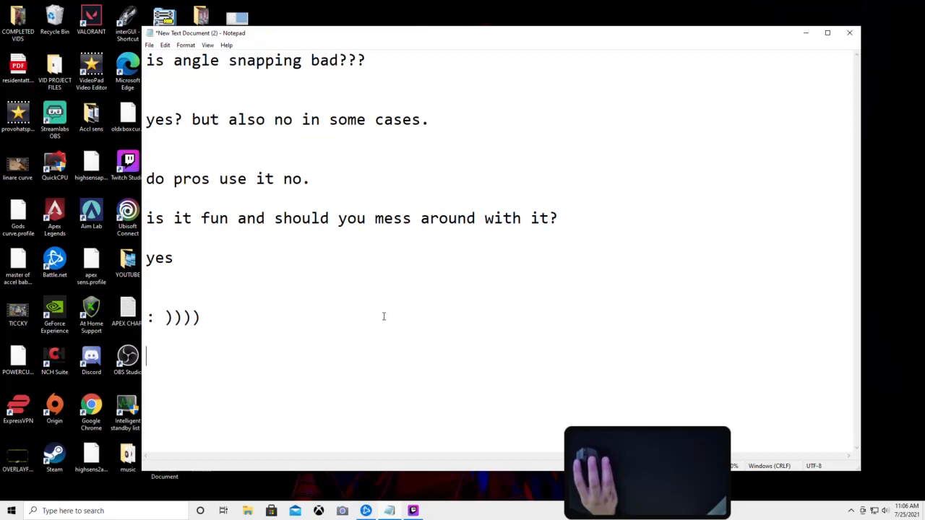
{"action": "mouse_move", "coordinate": [388, 320]}
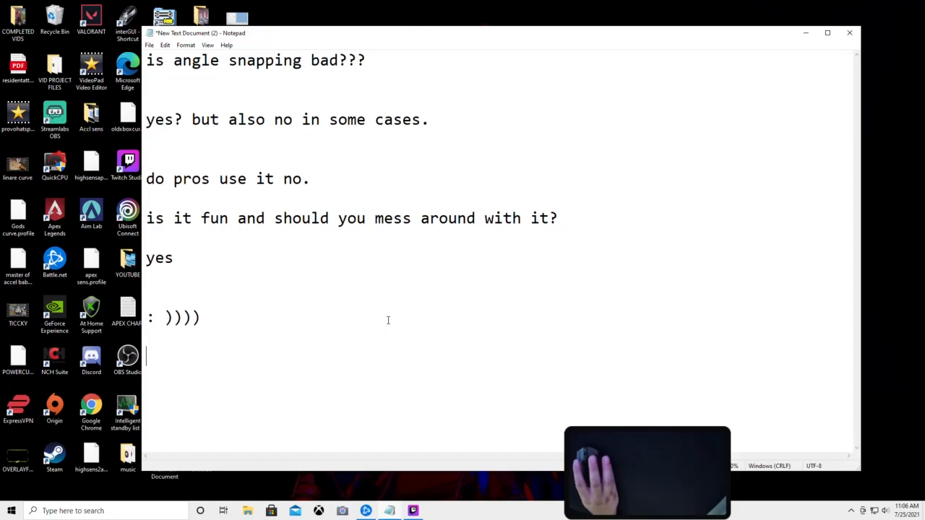
{"action": "mouse_move", "coordinate": [418, 333]}
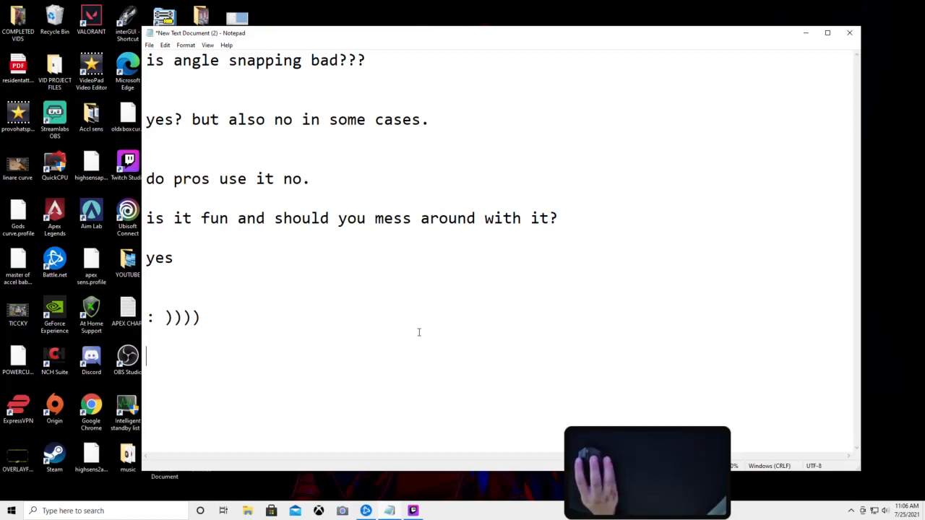
{"action": "mouse_move", "coordinate": [447, 306]}
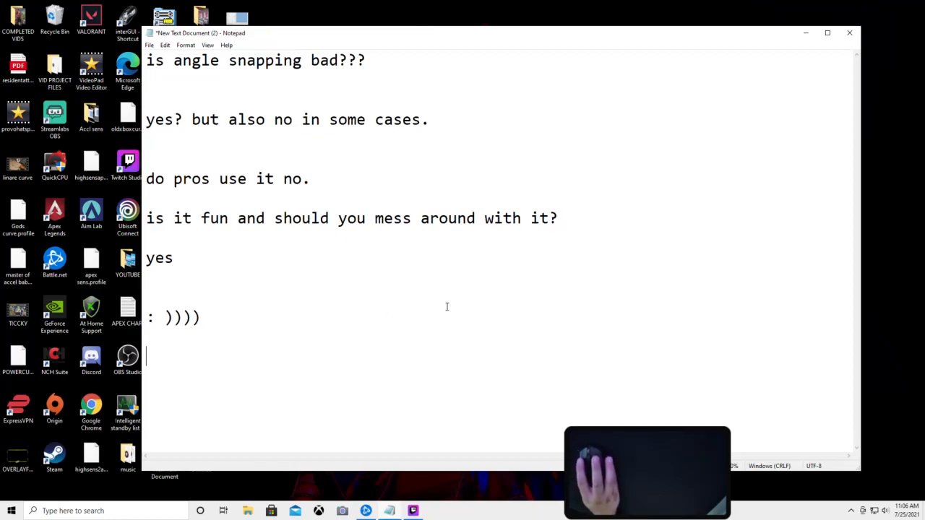
{"action": "mouse_move", "coordinate": [397, 312]}
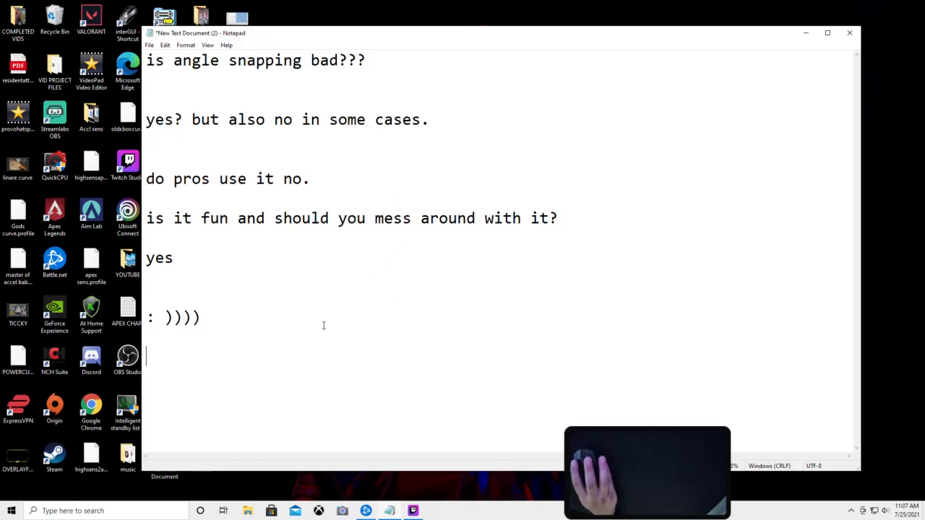
{"action": "mouse_move", "coordinate": [316, 319]}
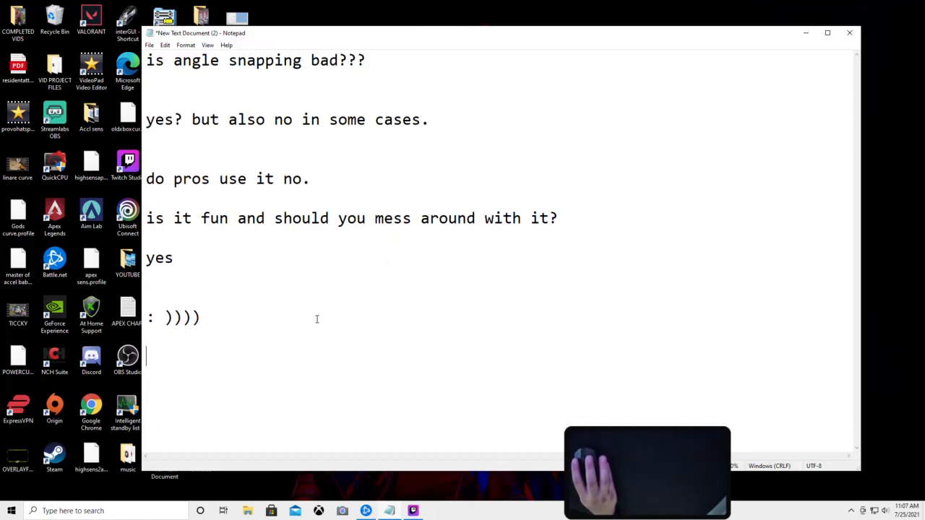